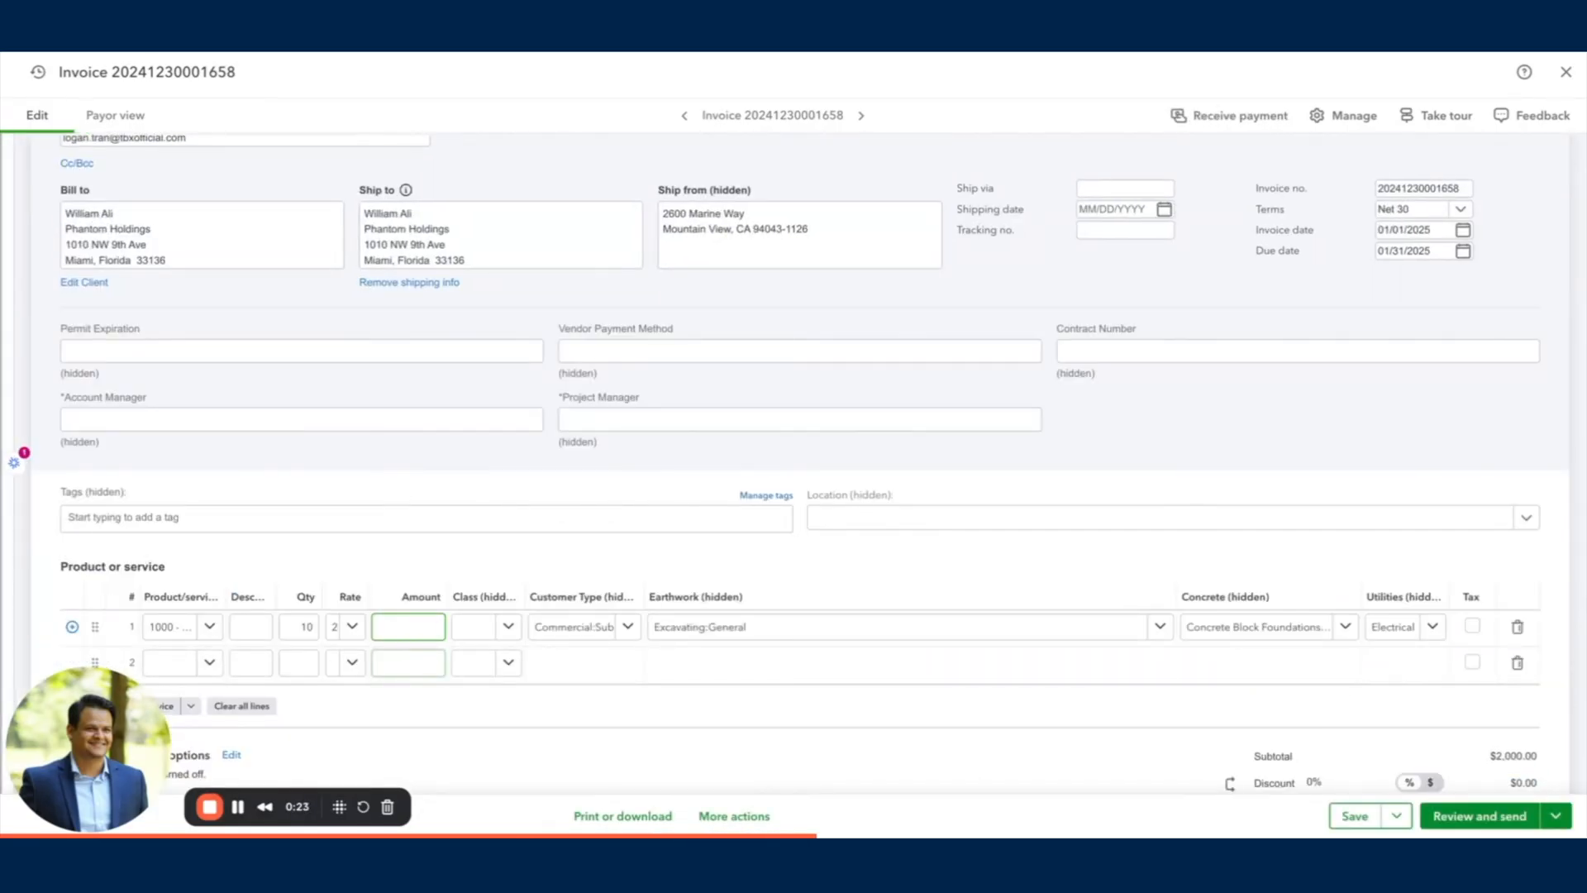
# Step: Set the invoice's first line amount to 1234, save it for this invoice only, and close it
pyautogui.write('1234')
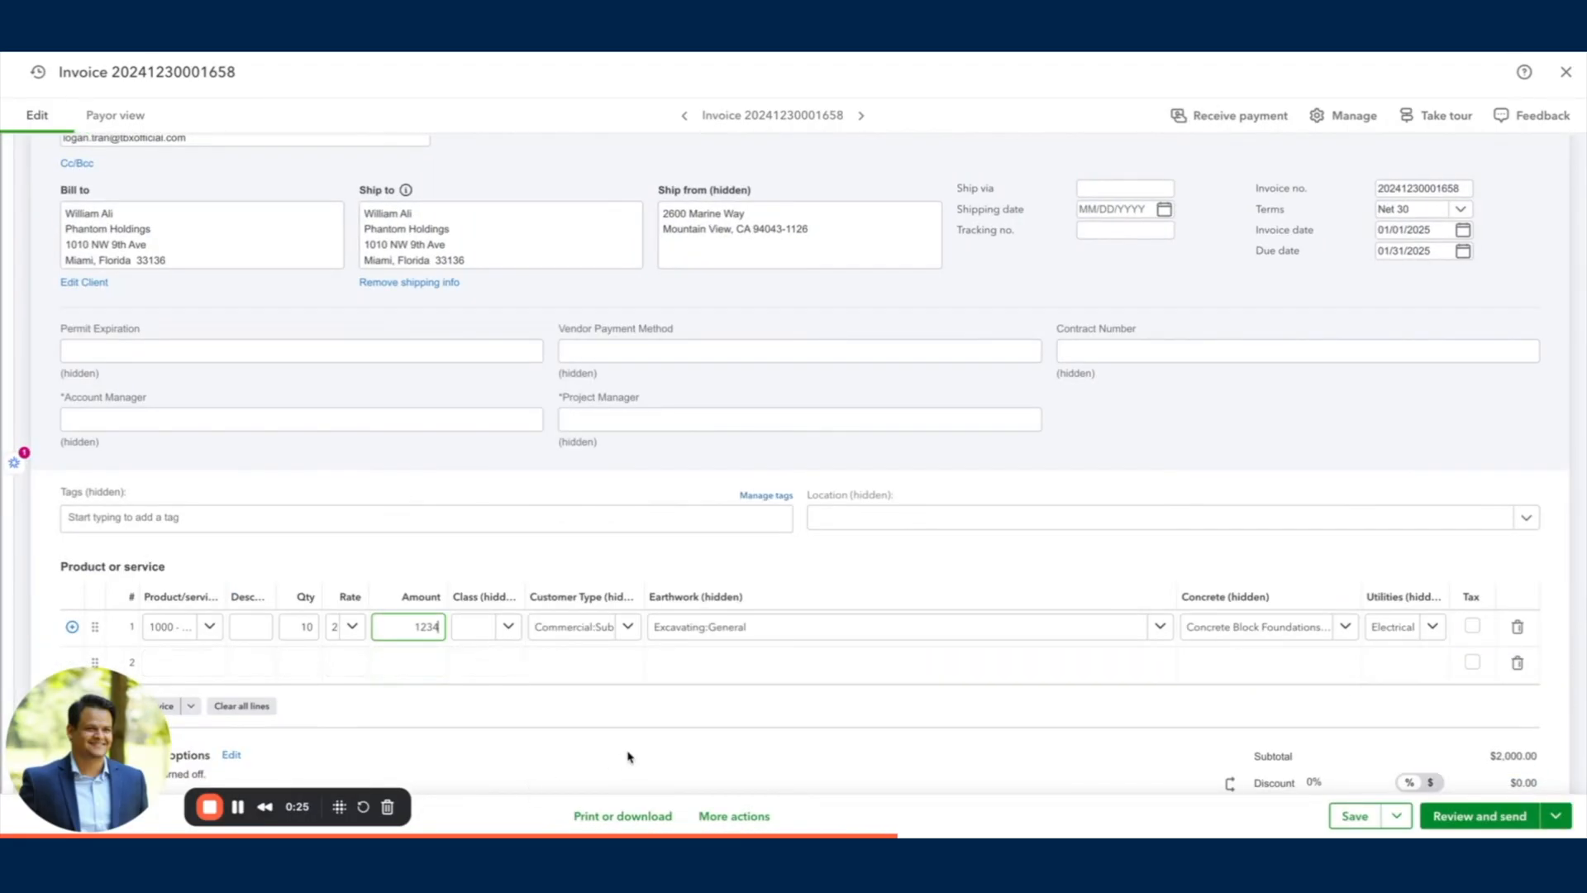
pyautogui.click(1354, 815)
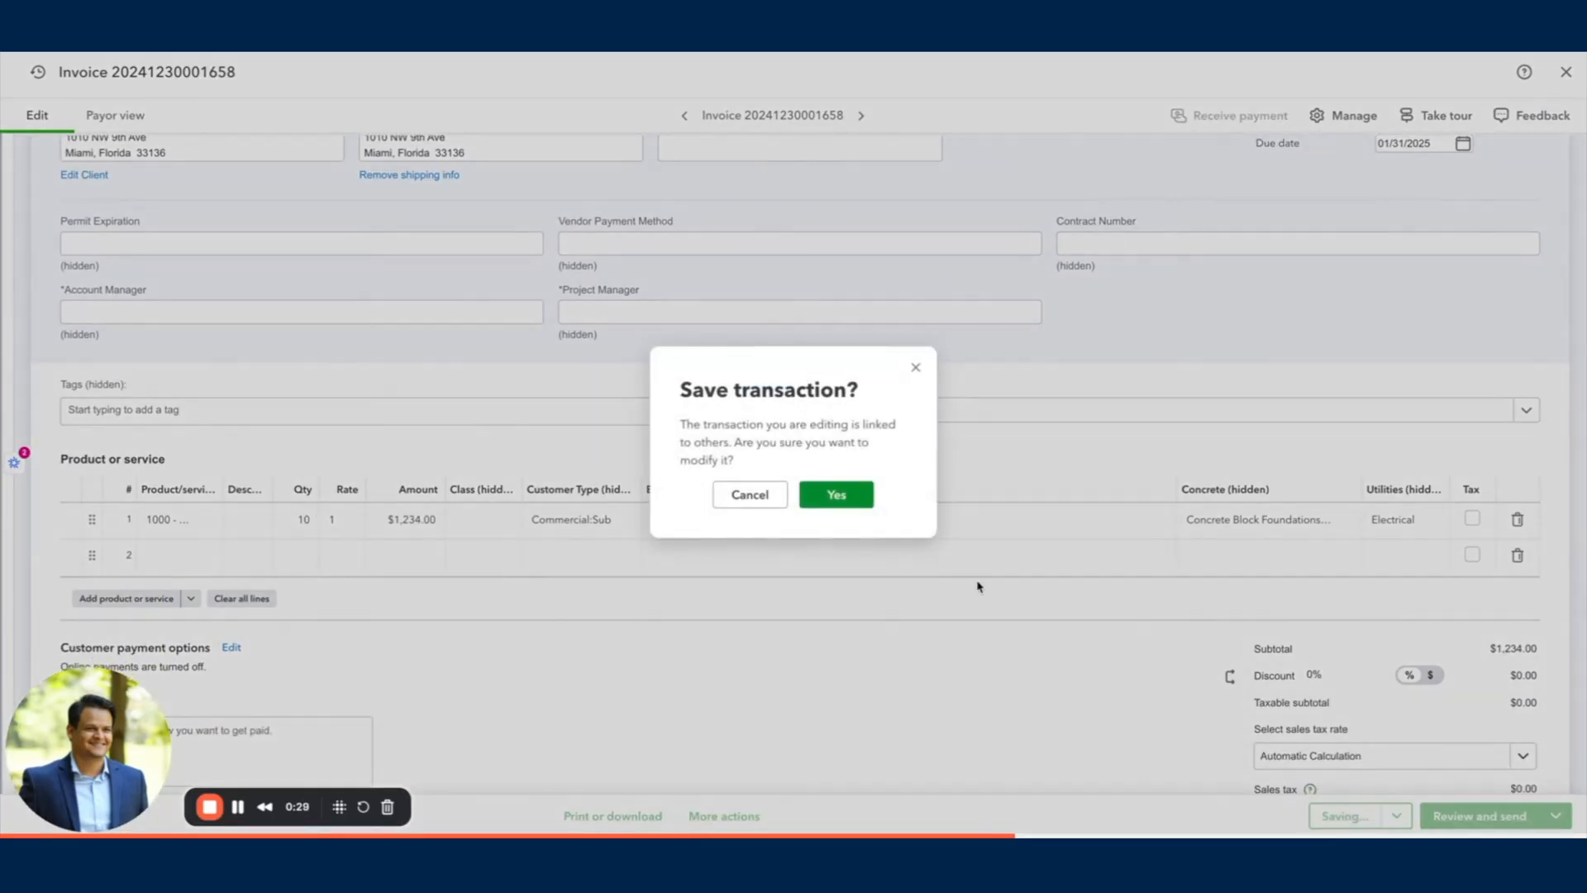
pyautogui.click(833, 495)
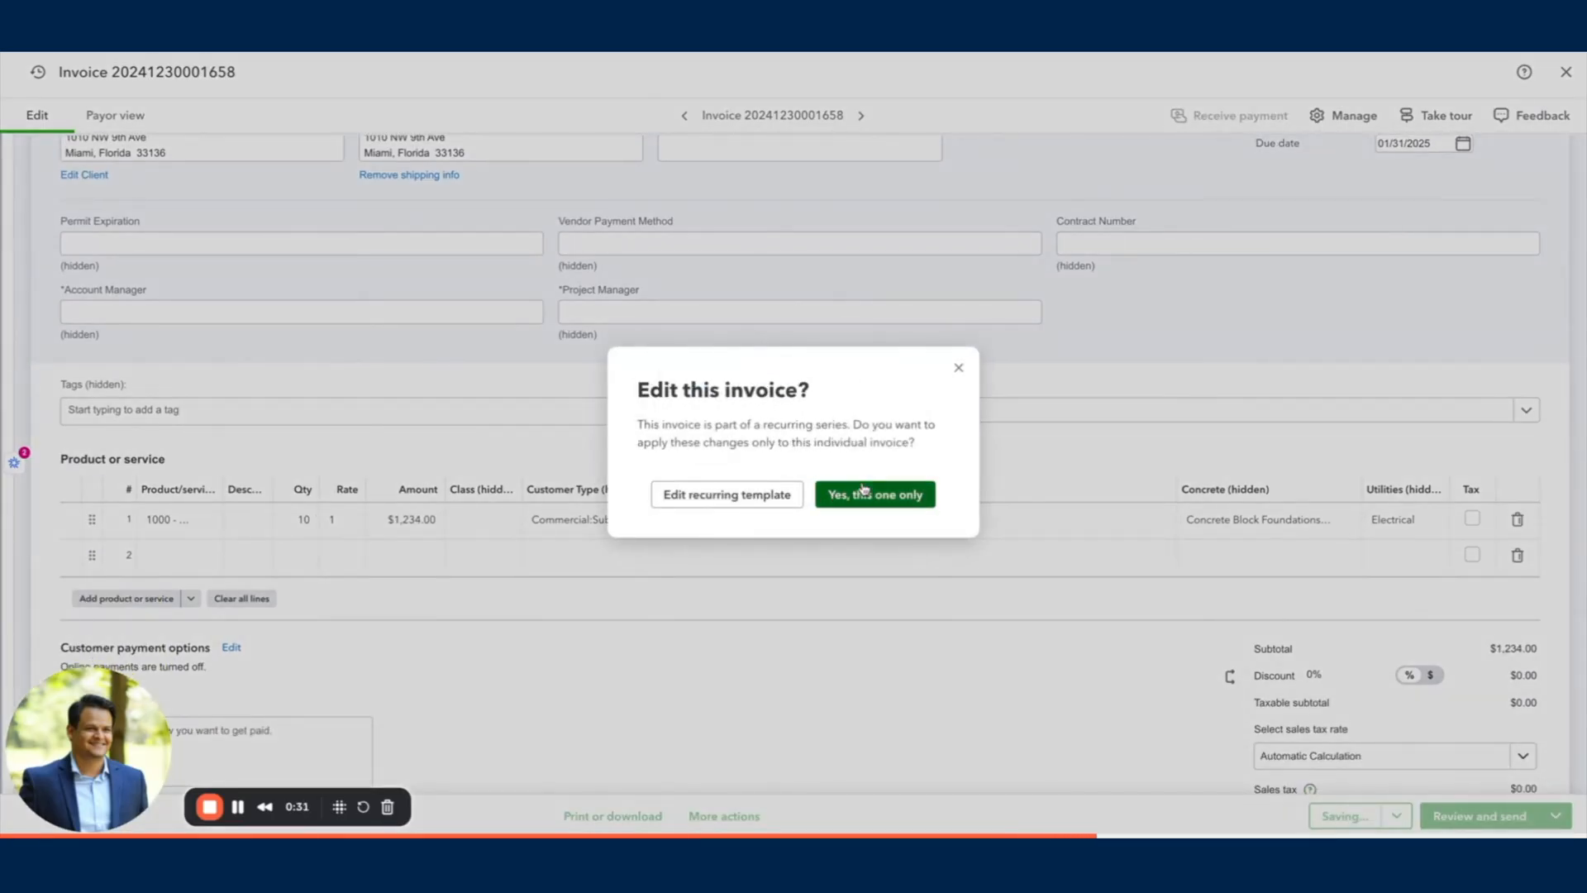
pyautogui.click(873, 494)
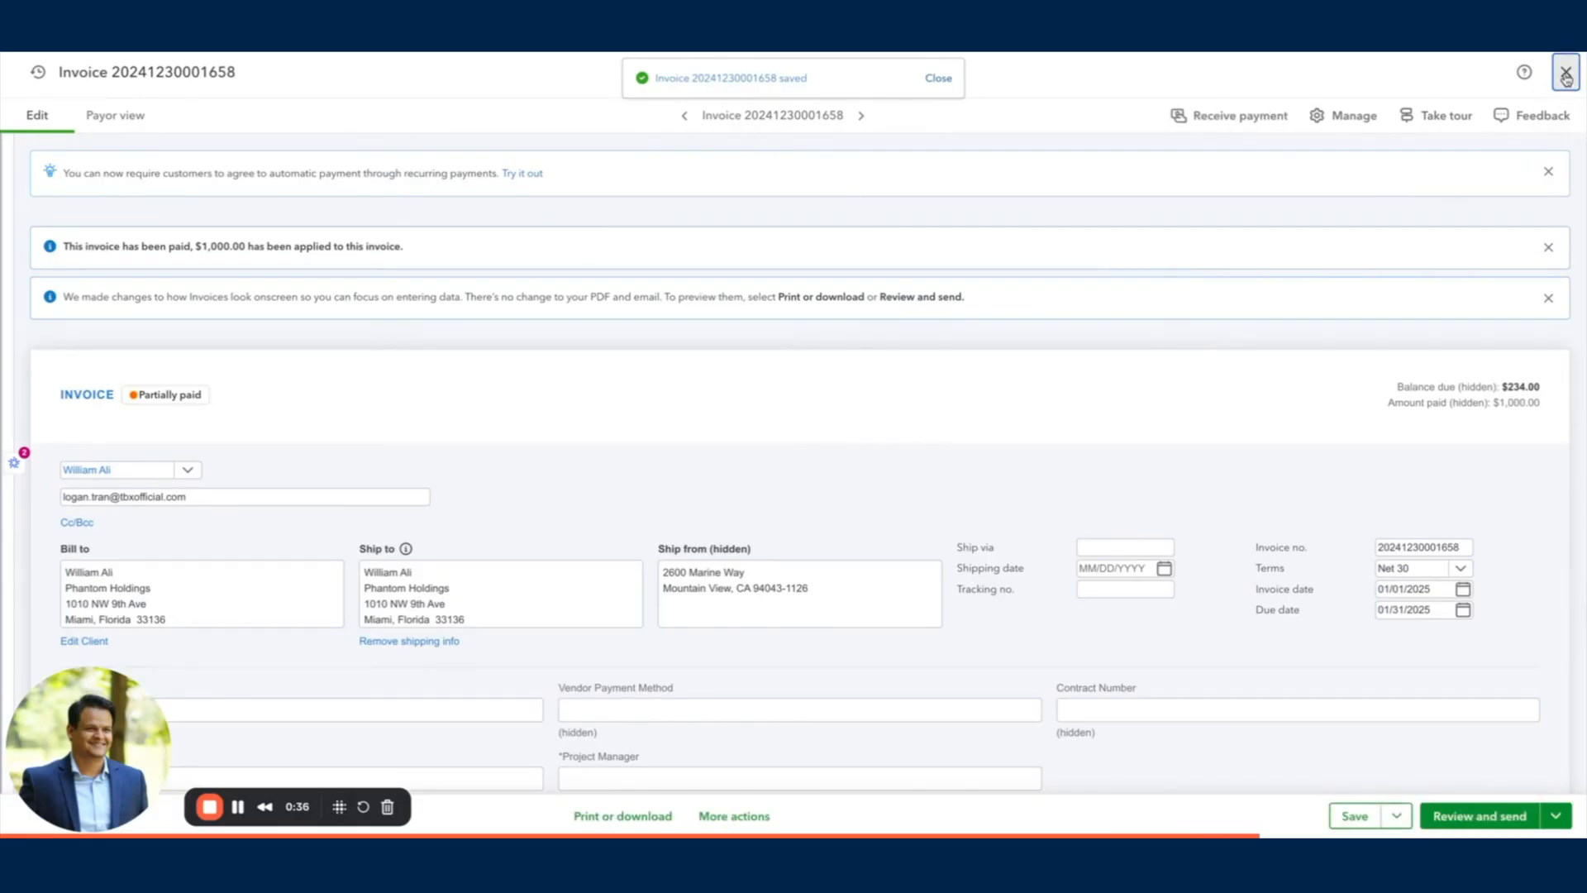
pyautogui.click(1563, 71)
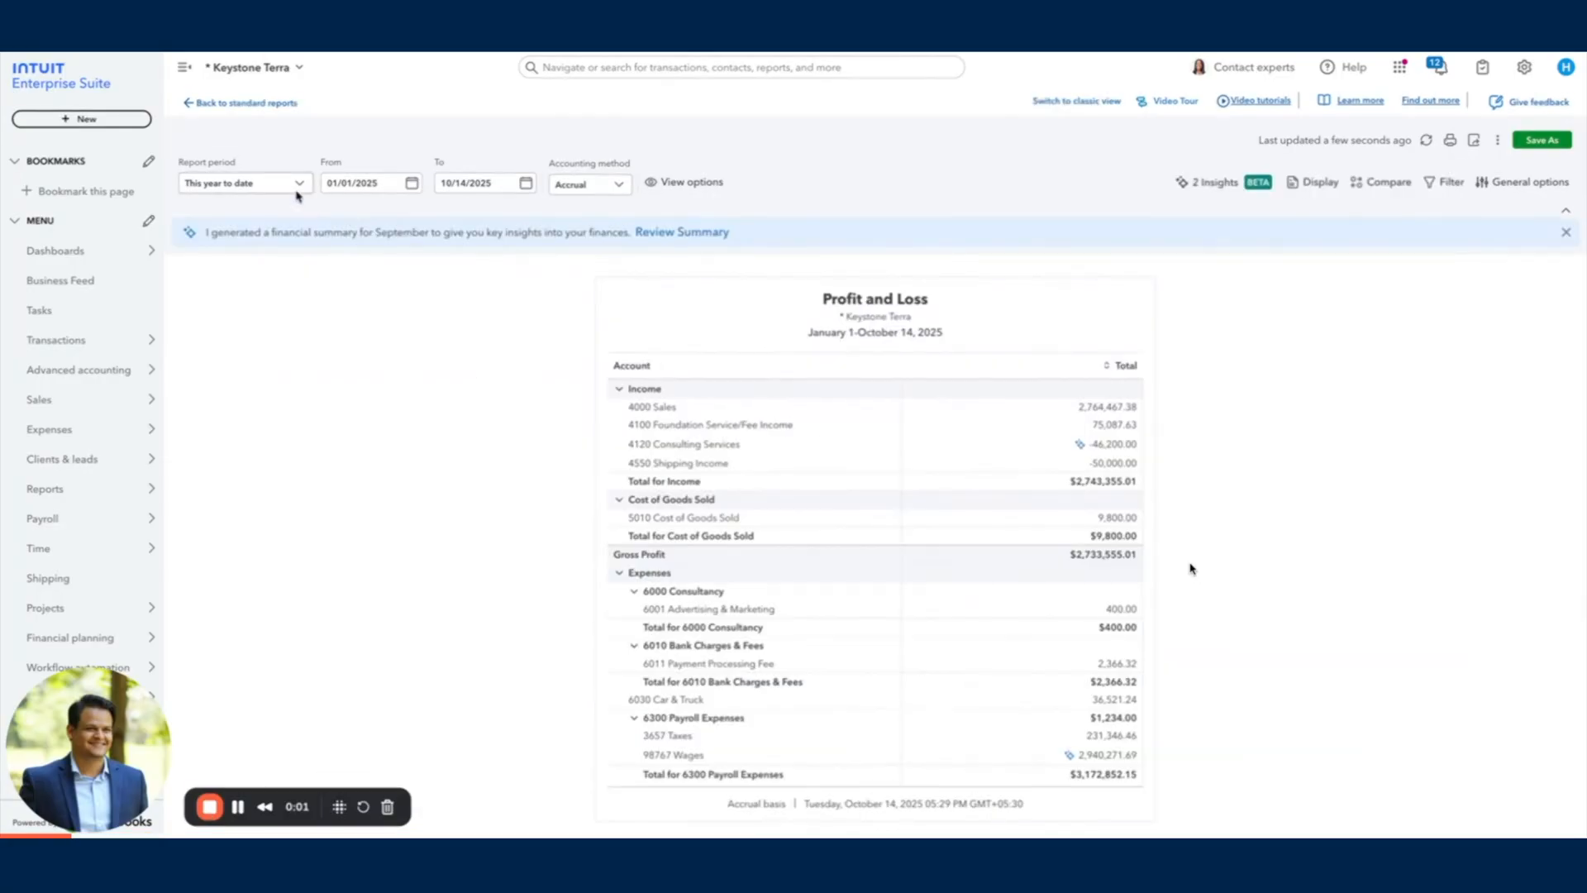
# Step: Set the report period to Last year and display columns by Transaction date > Months
pyautogui.click(243, 182)
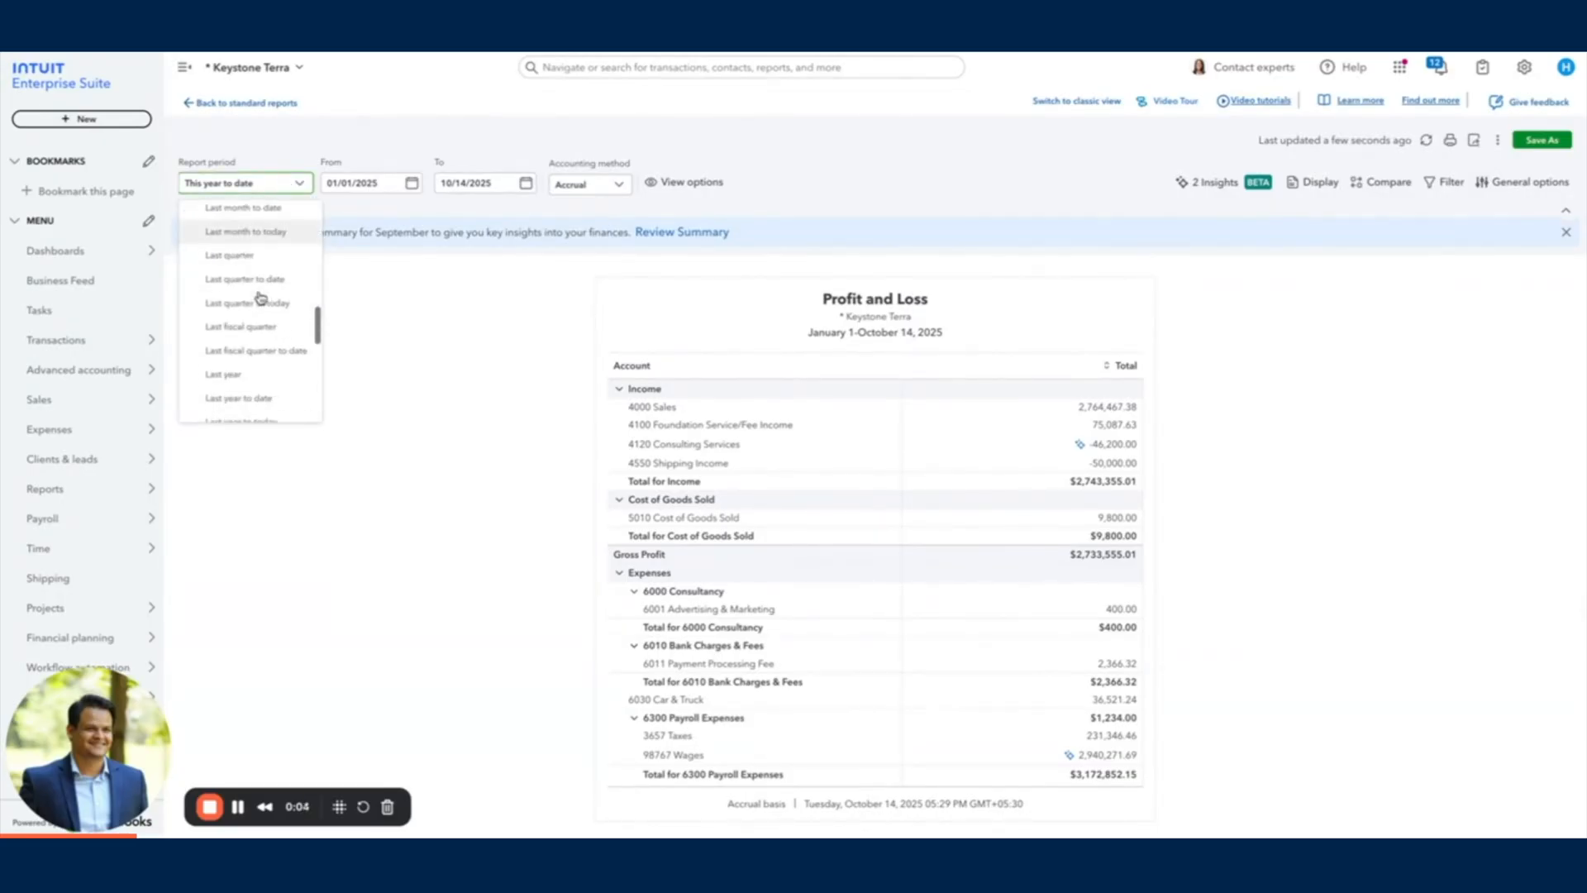
pyautogui.click(224, 372)
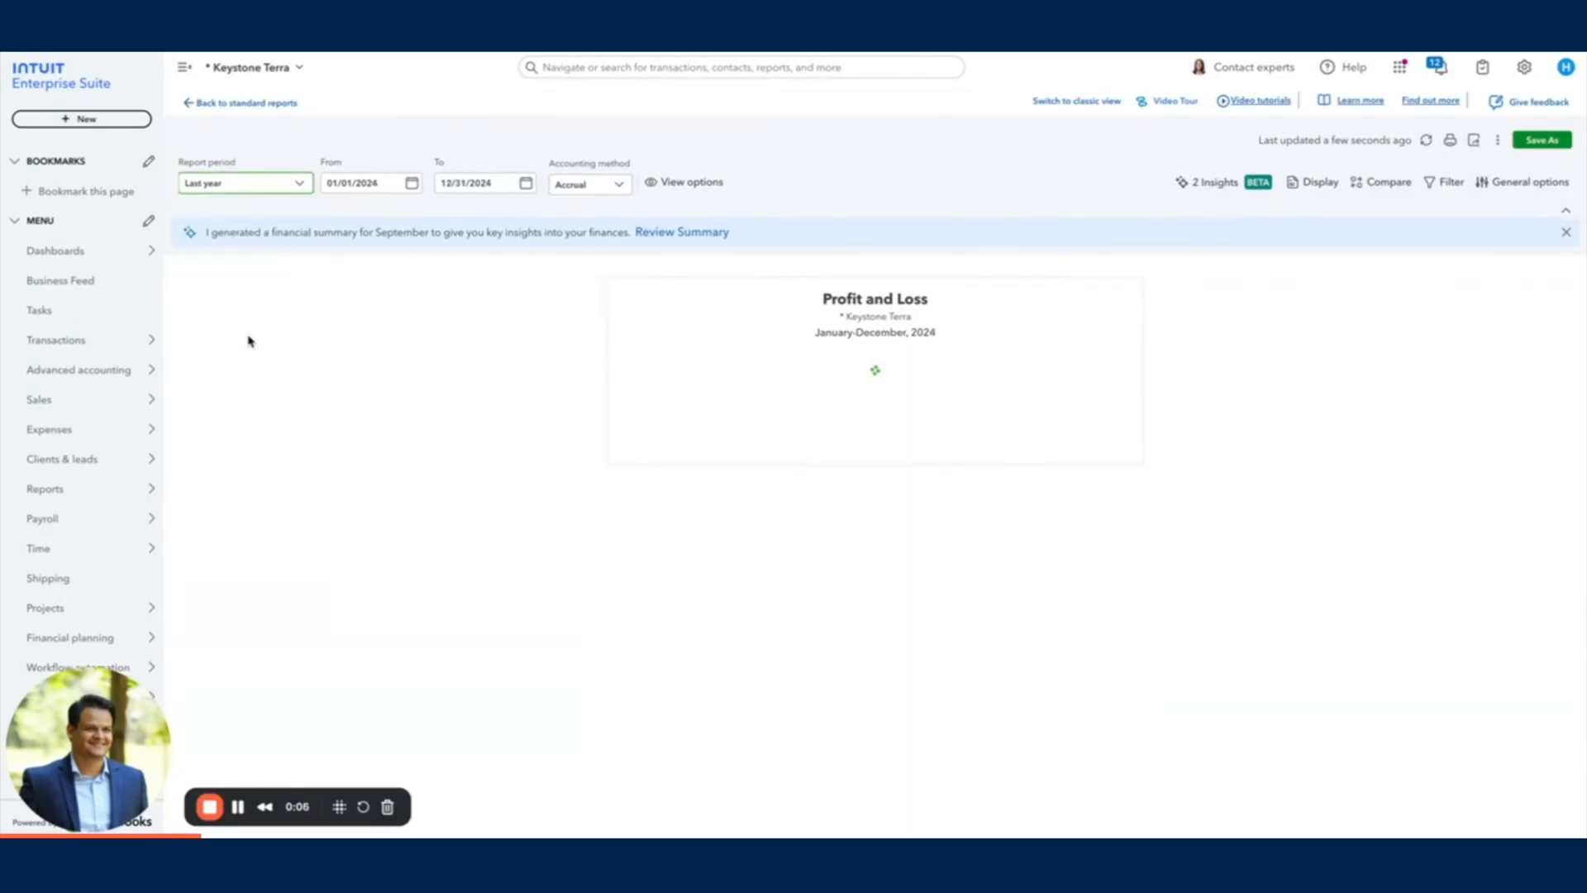
pyautogui.click(1318, 182)
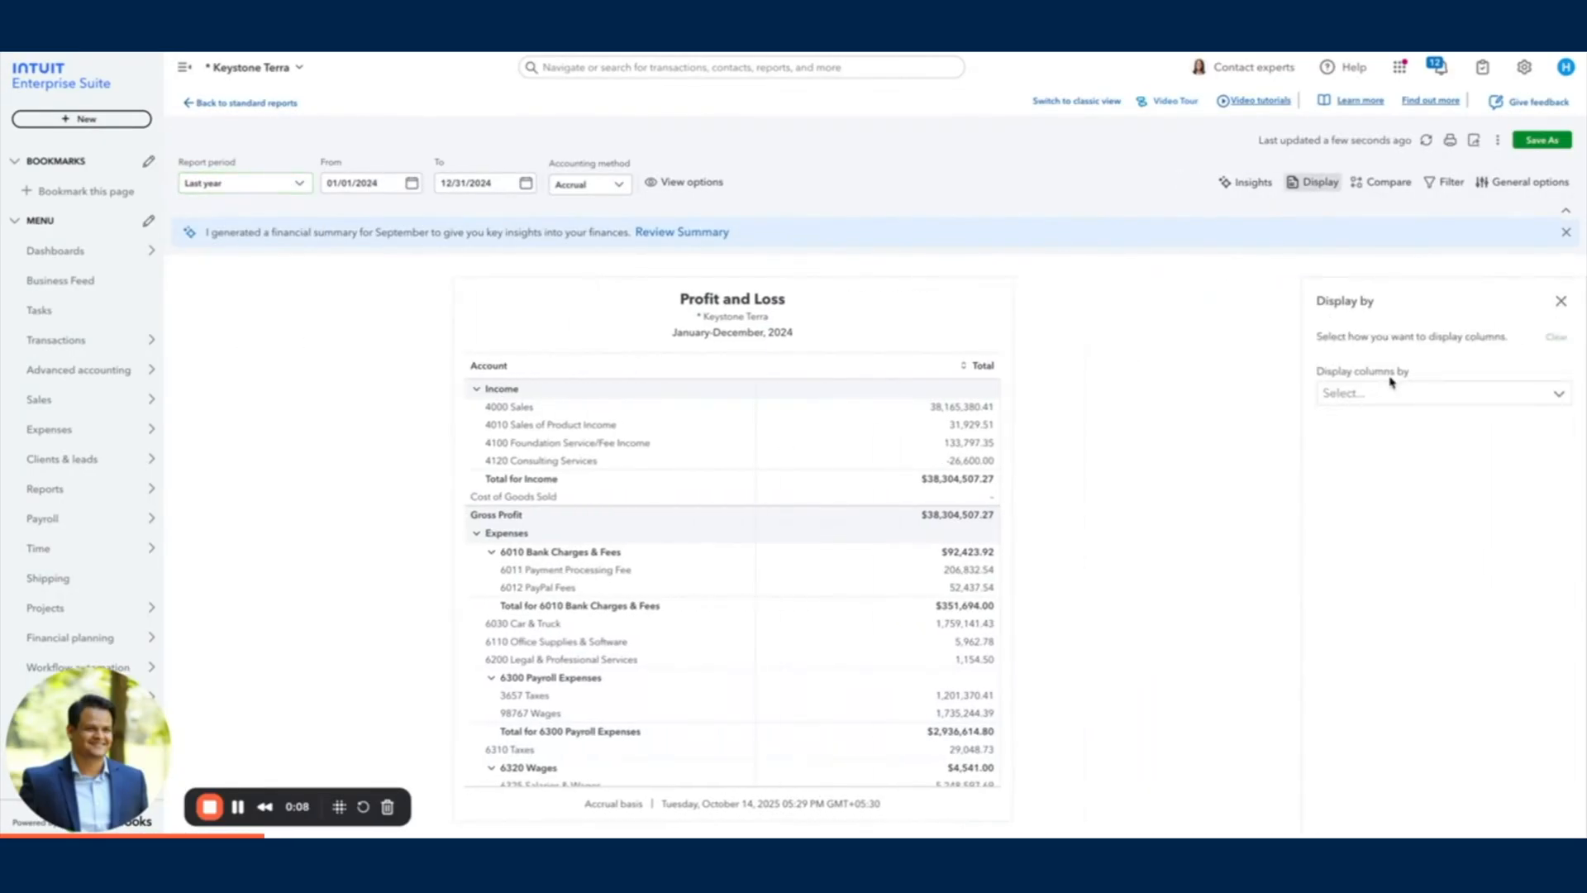
pyautogui.click(1437, 393)
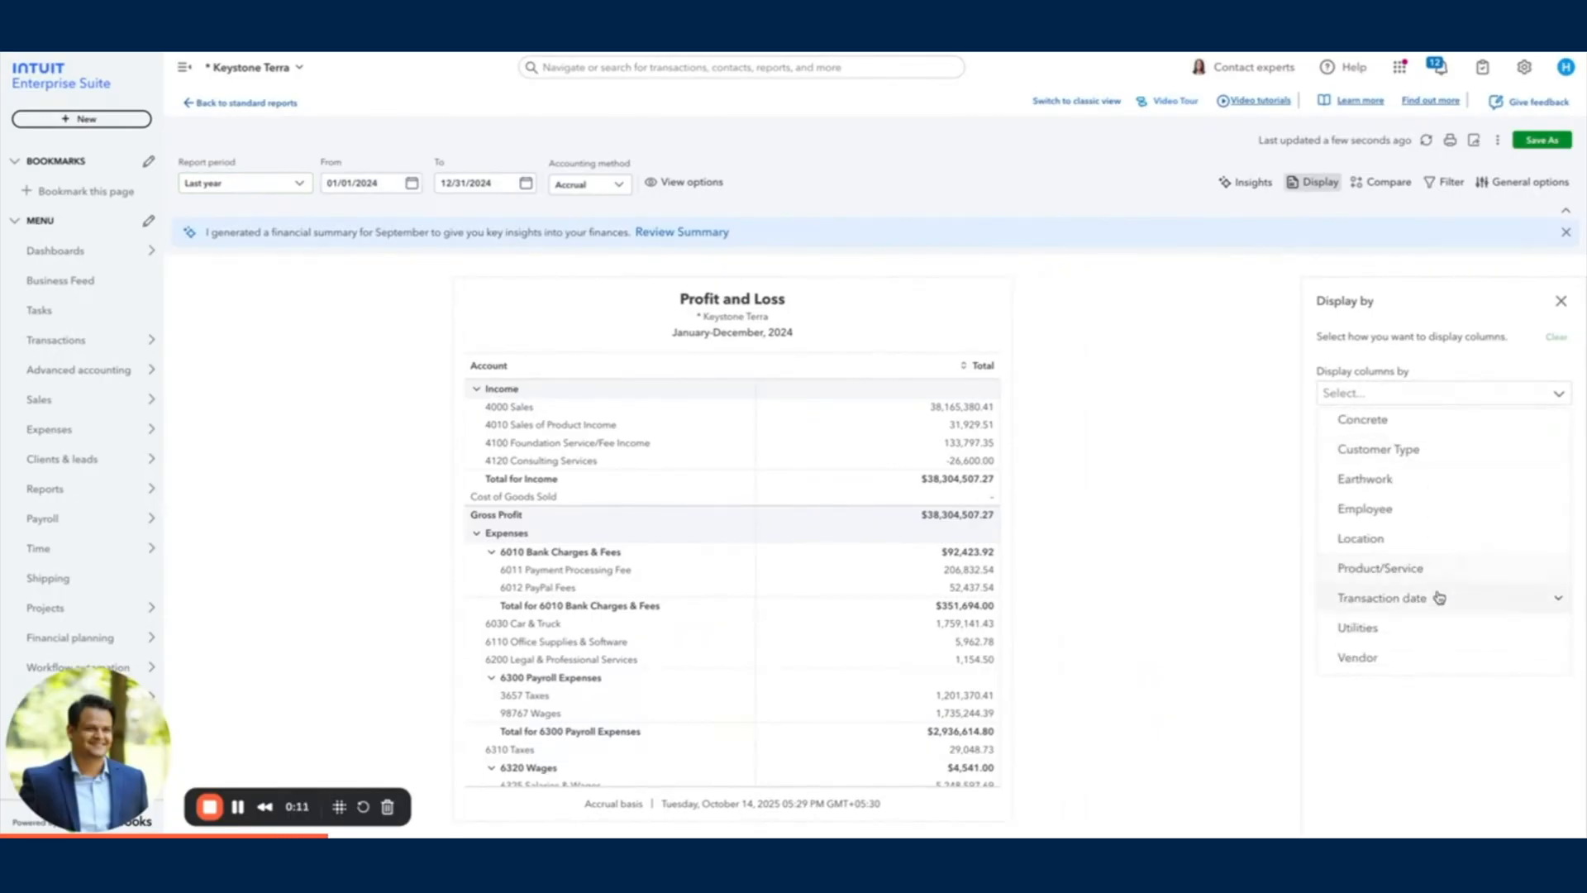
pyautogui.click(1382, 597)
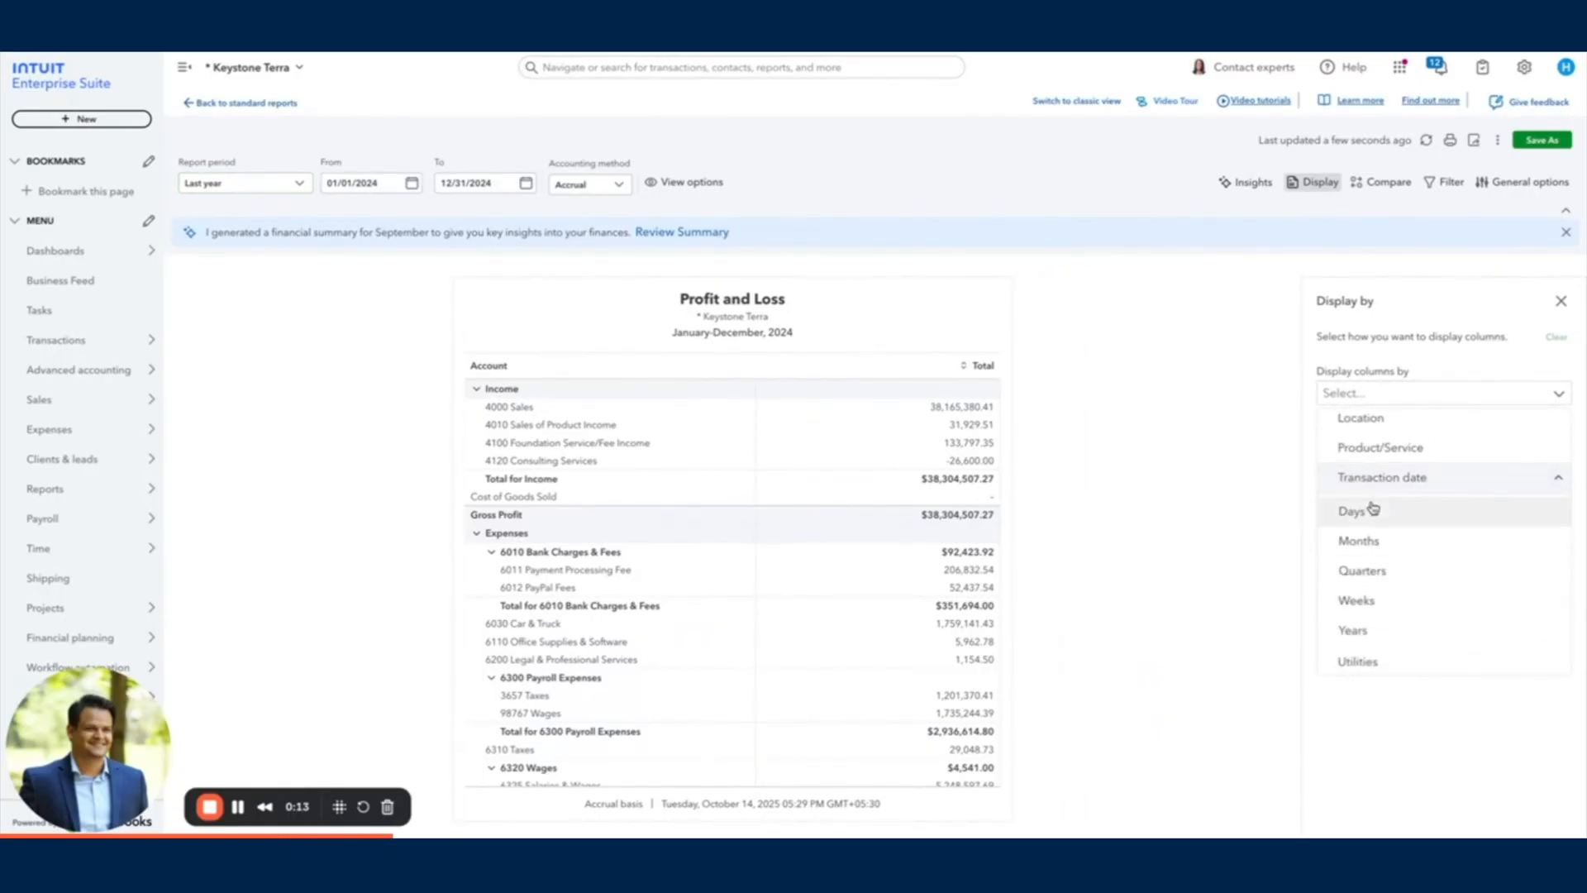
pyautogui.click(1359, 539)
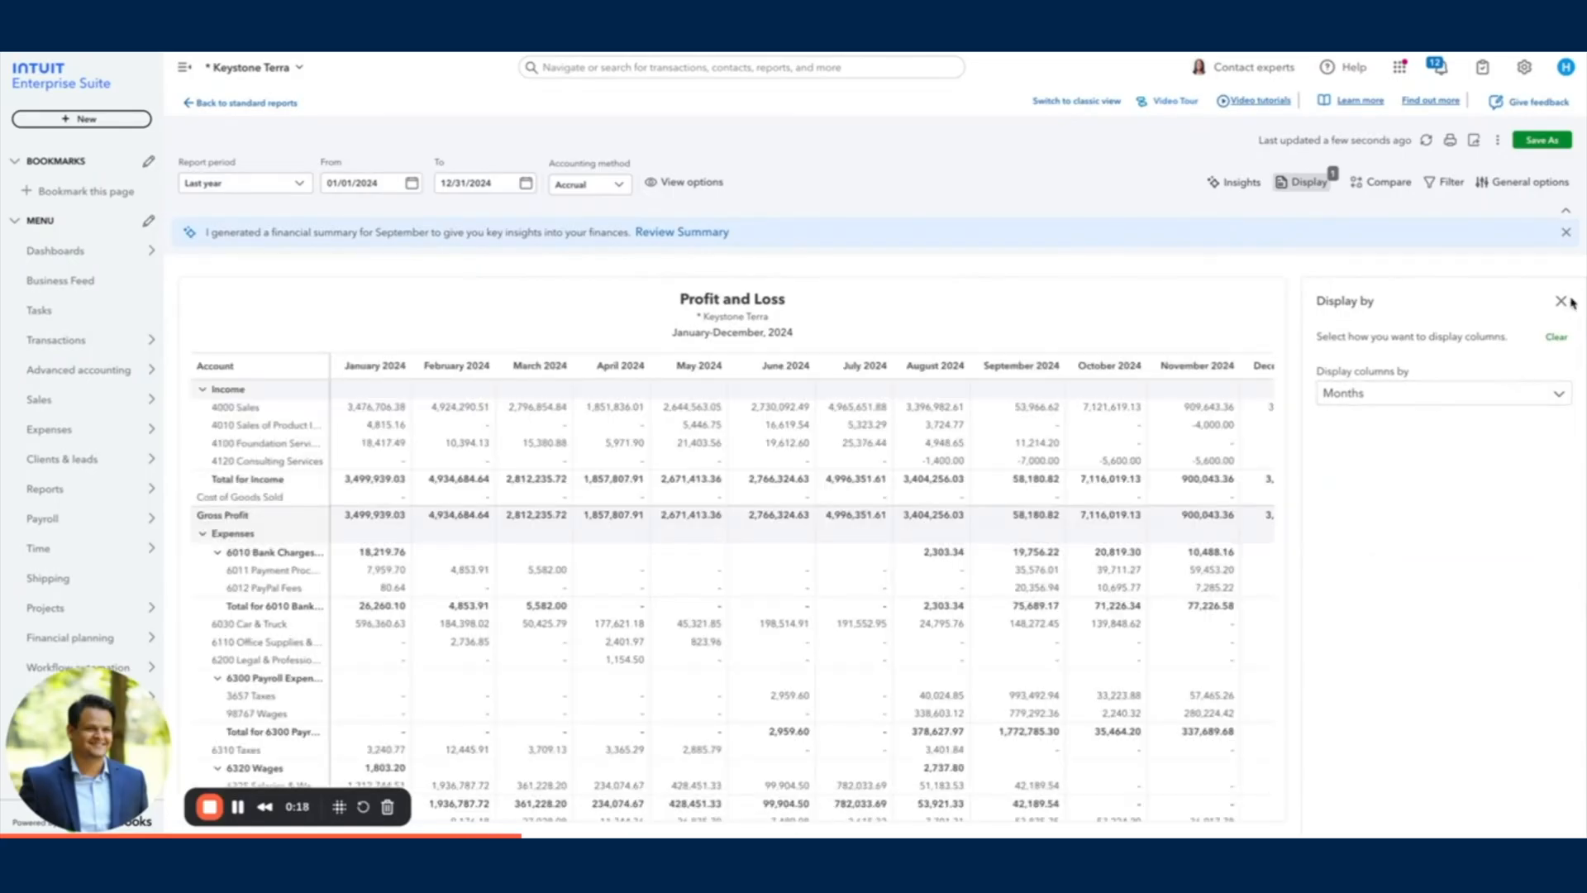
pyautogui.click(1562, 301)
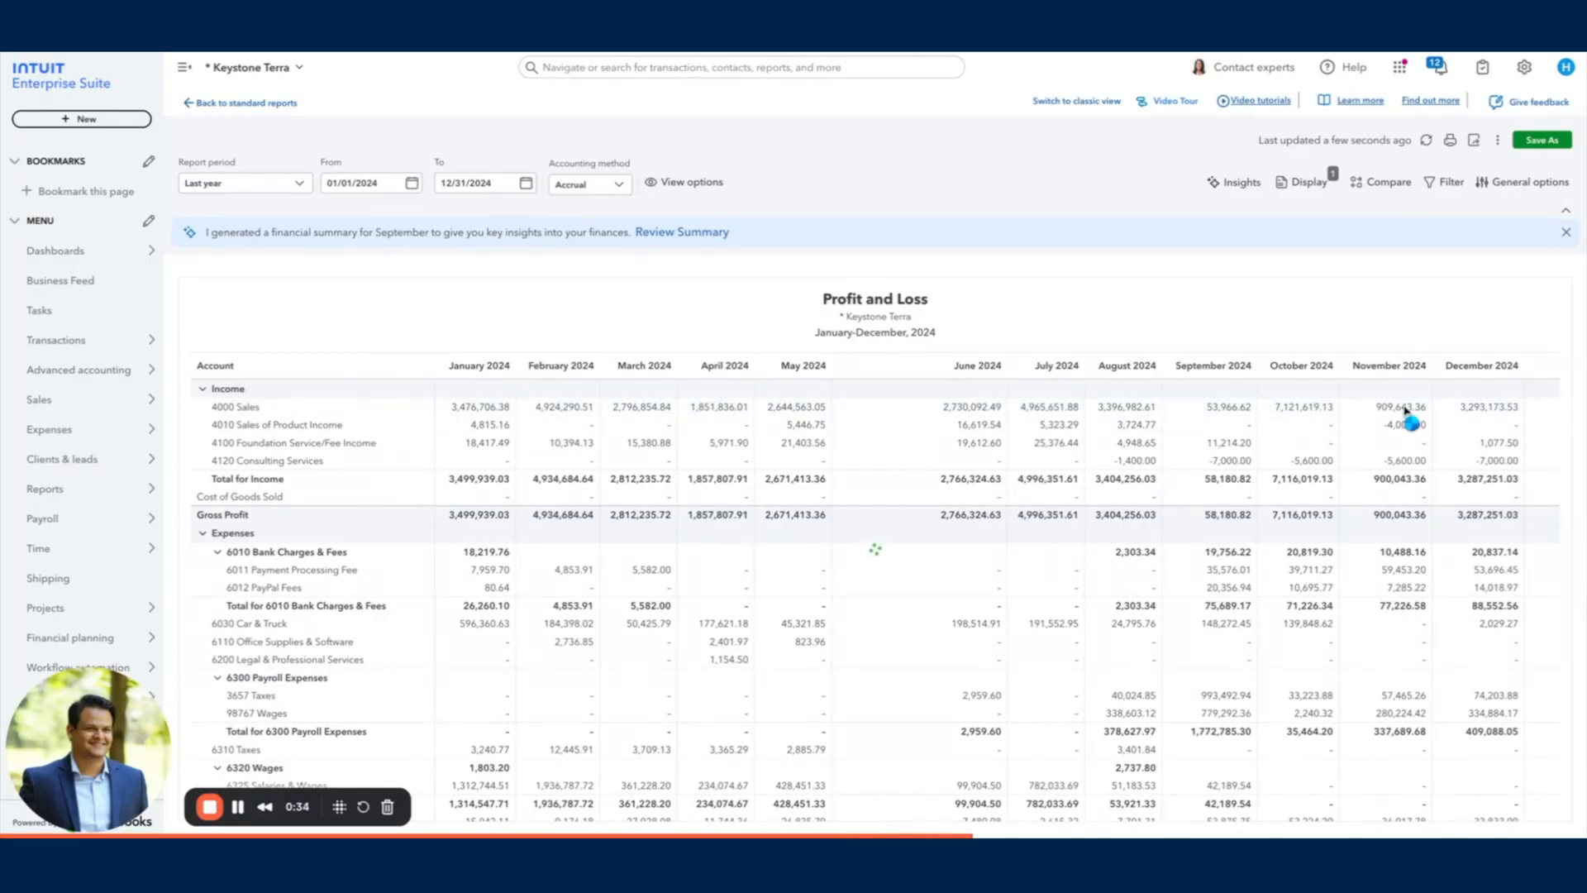
pyautogui.click(1403, 407)
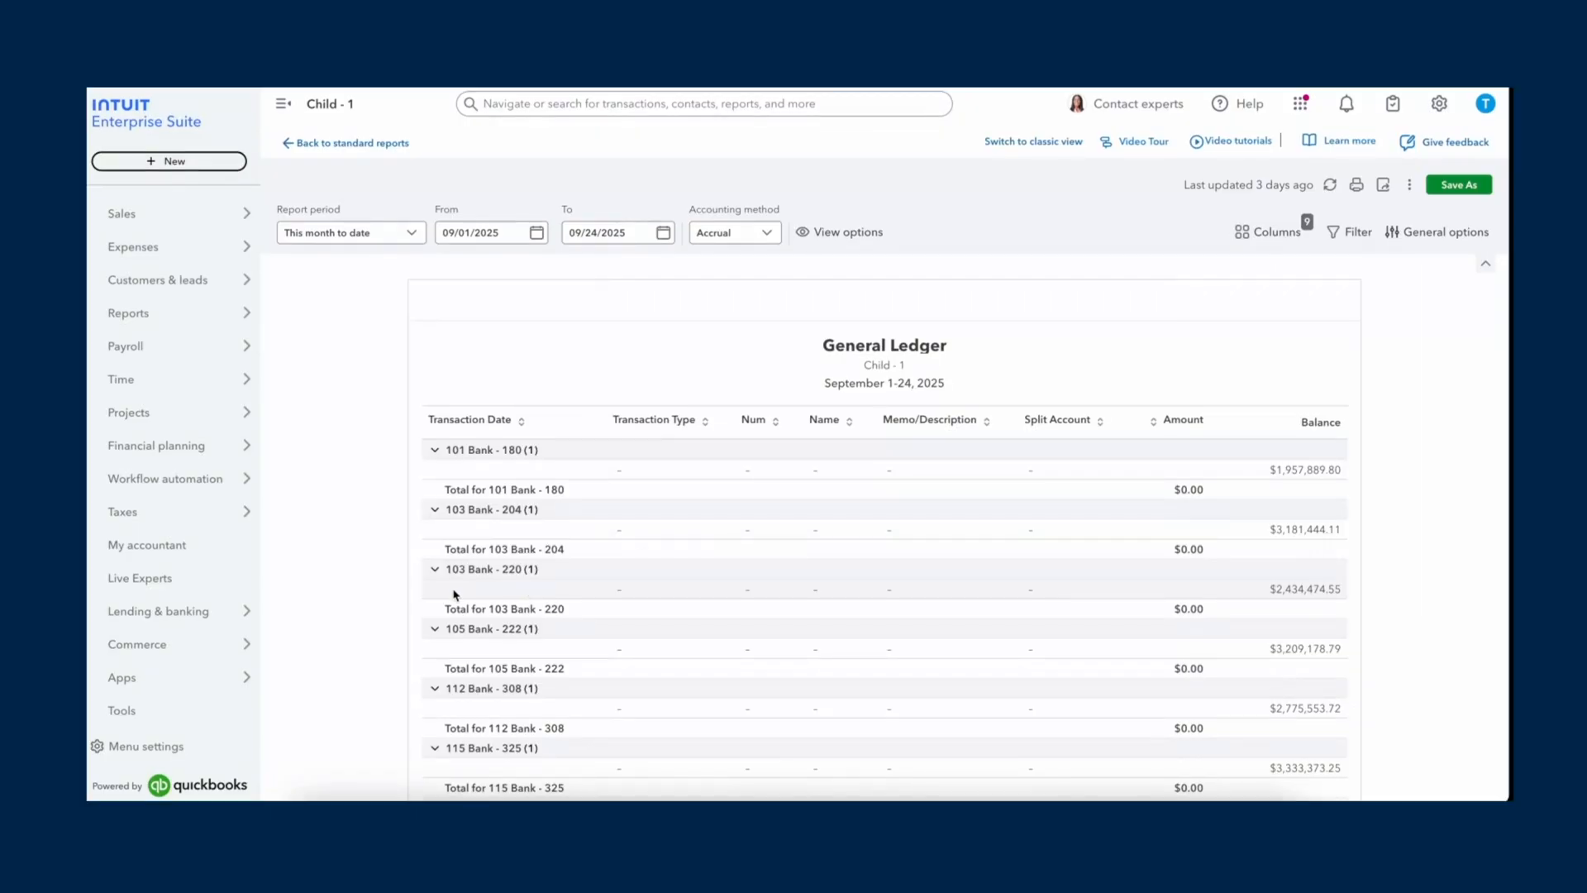
pyautogui.scroll(-3)
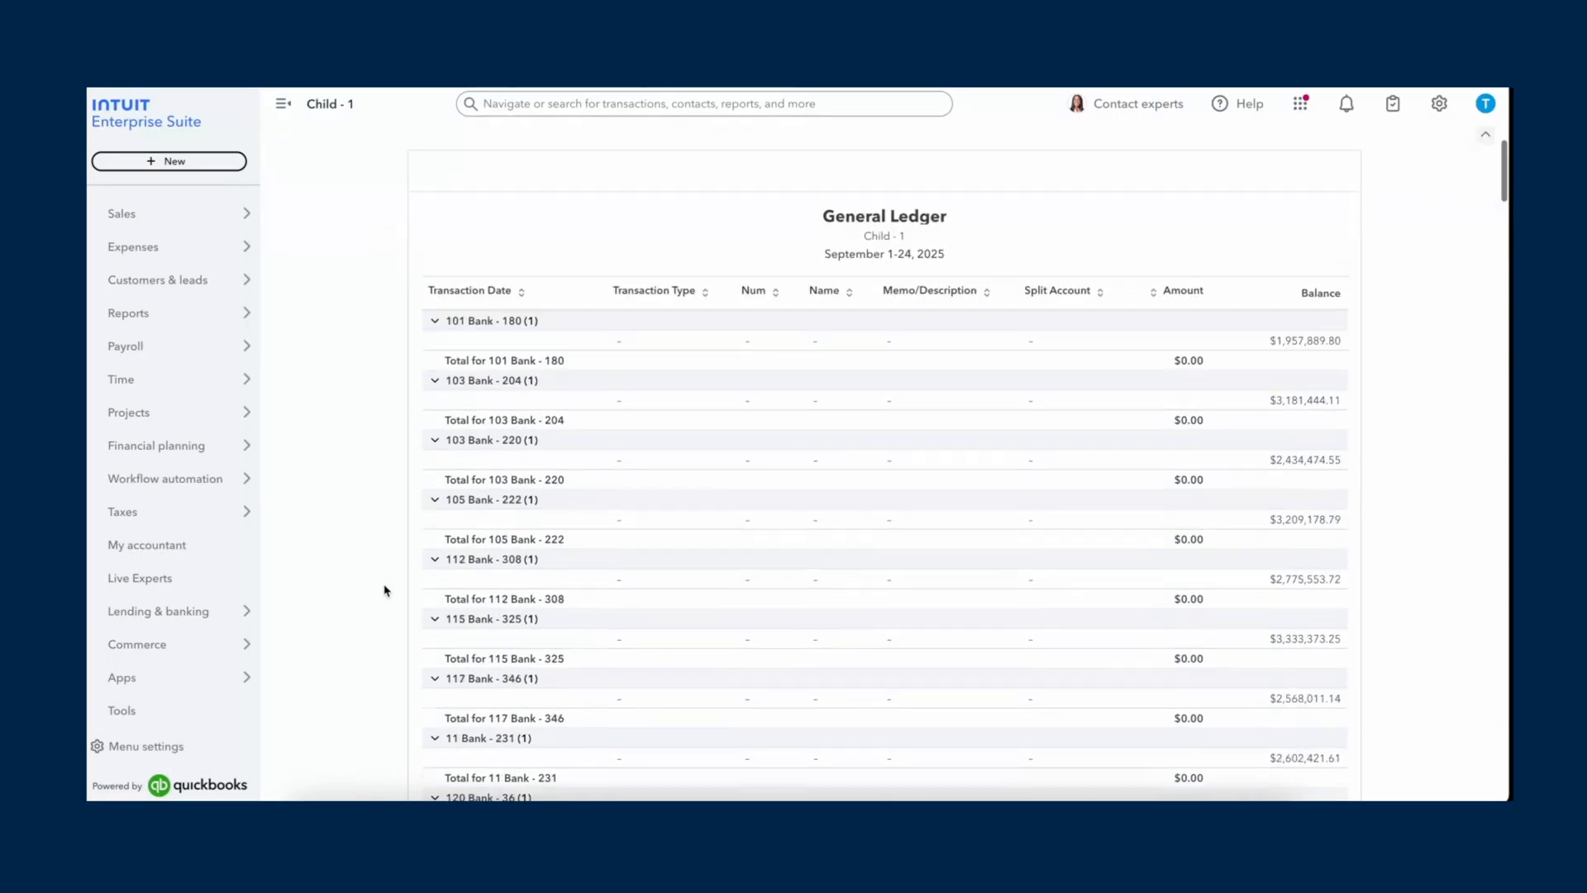
pyautogui.scroll(-3)
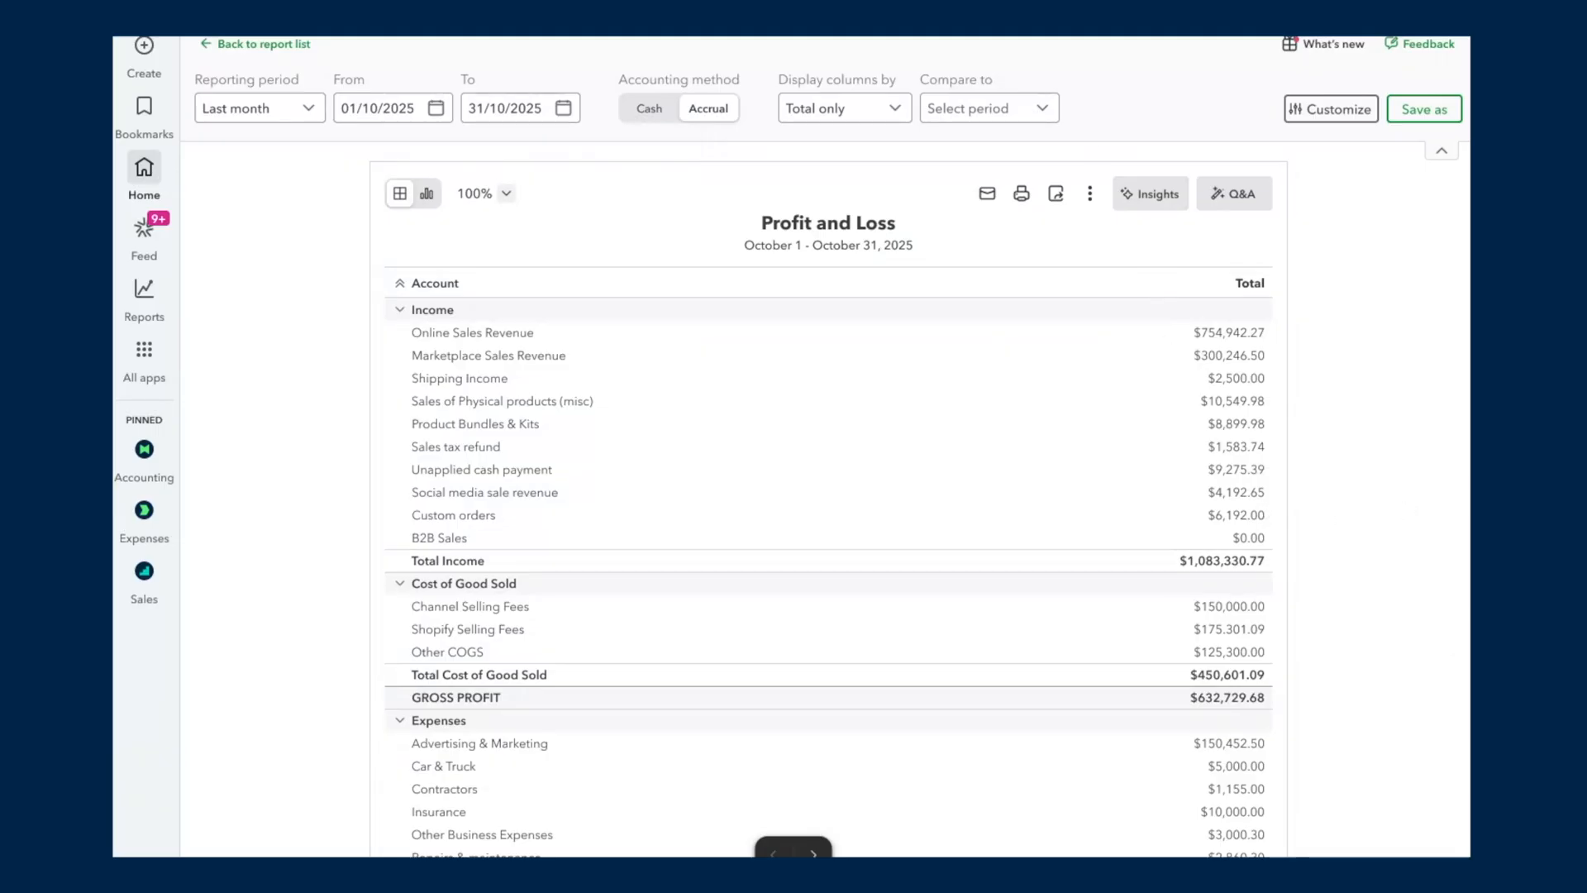
# Step: Review the Display columns by breakdown options, from Total only to Class
pyautogui.scroll(-3)
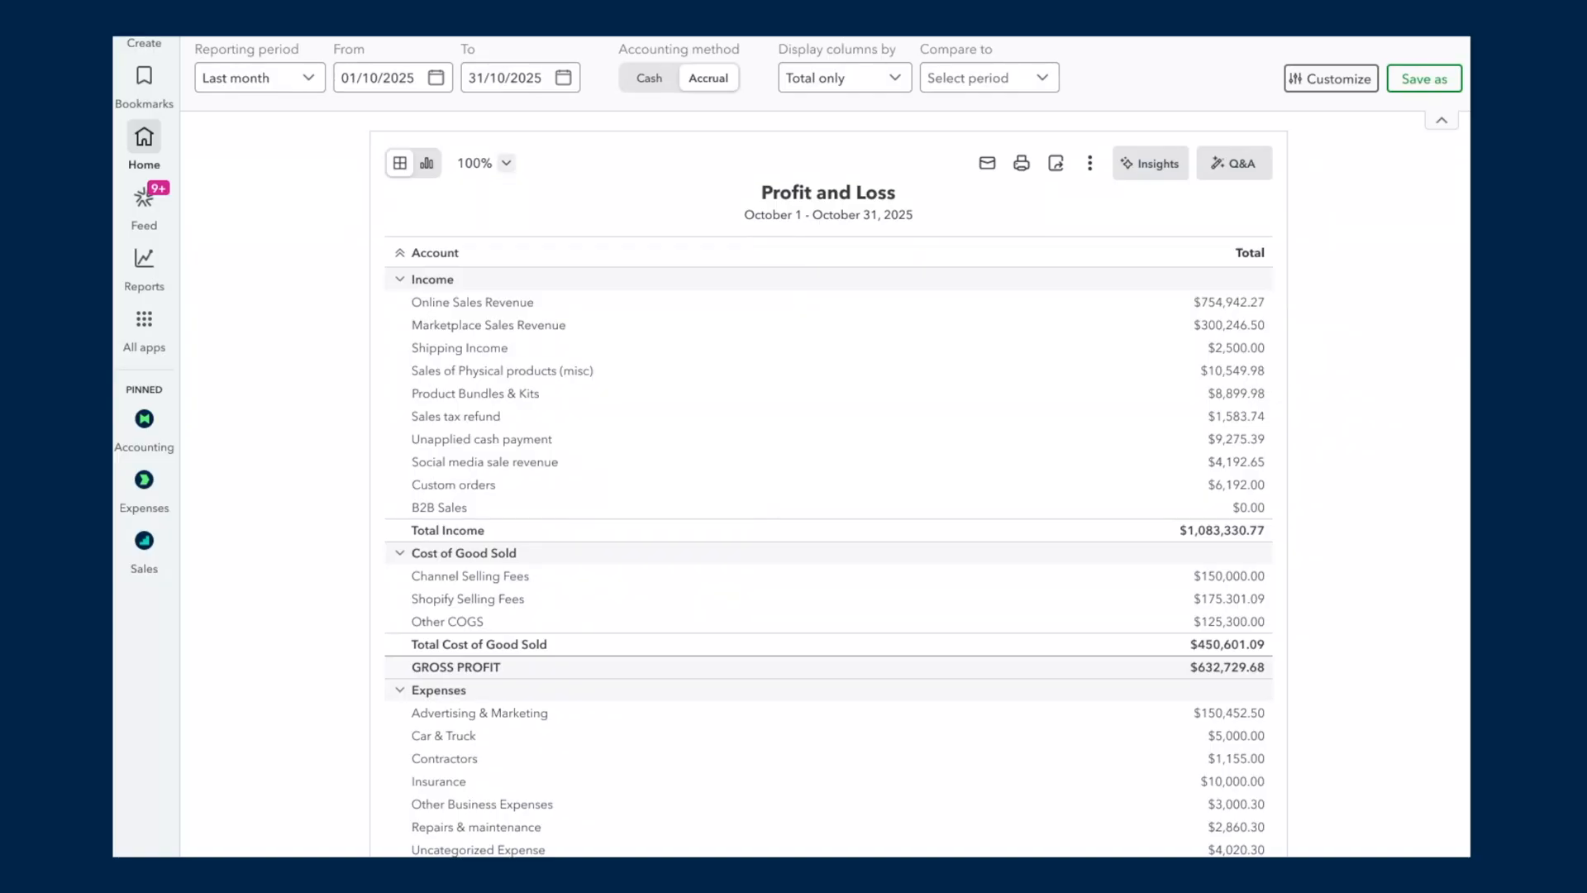
pyautogui.moveTo(1392, 265)
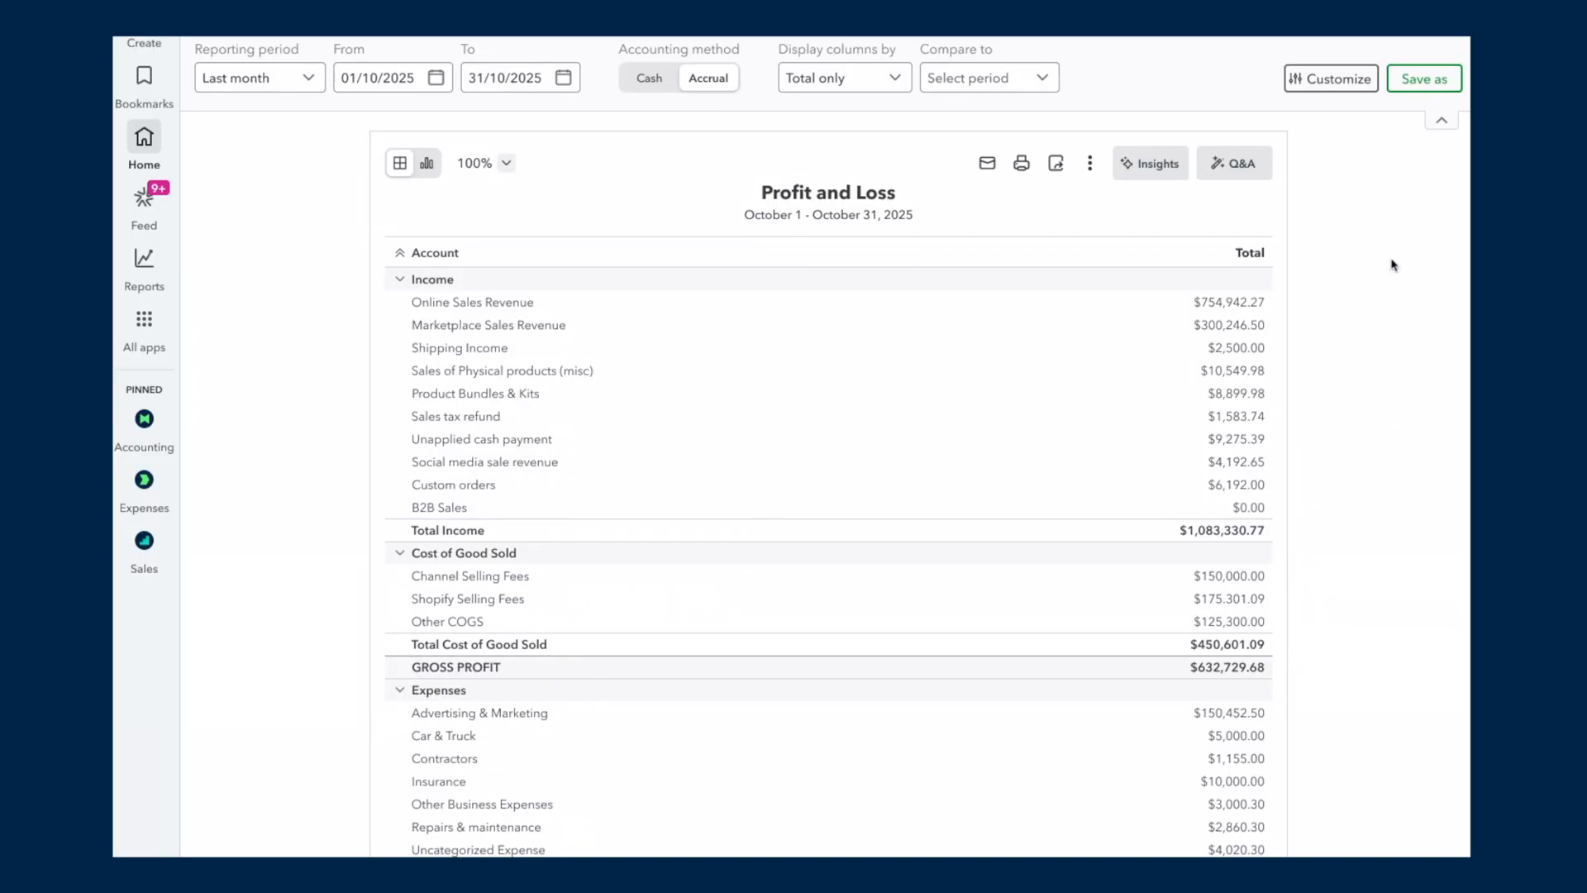
pyautogui.moveTo(886, 110)
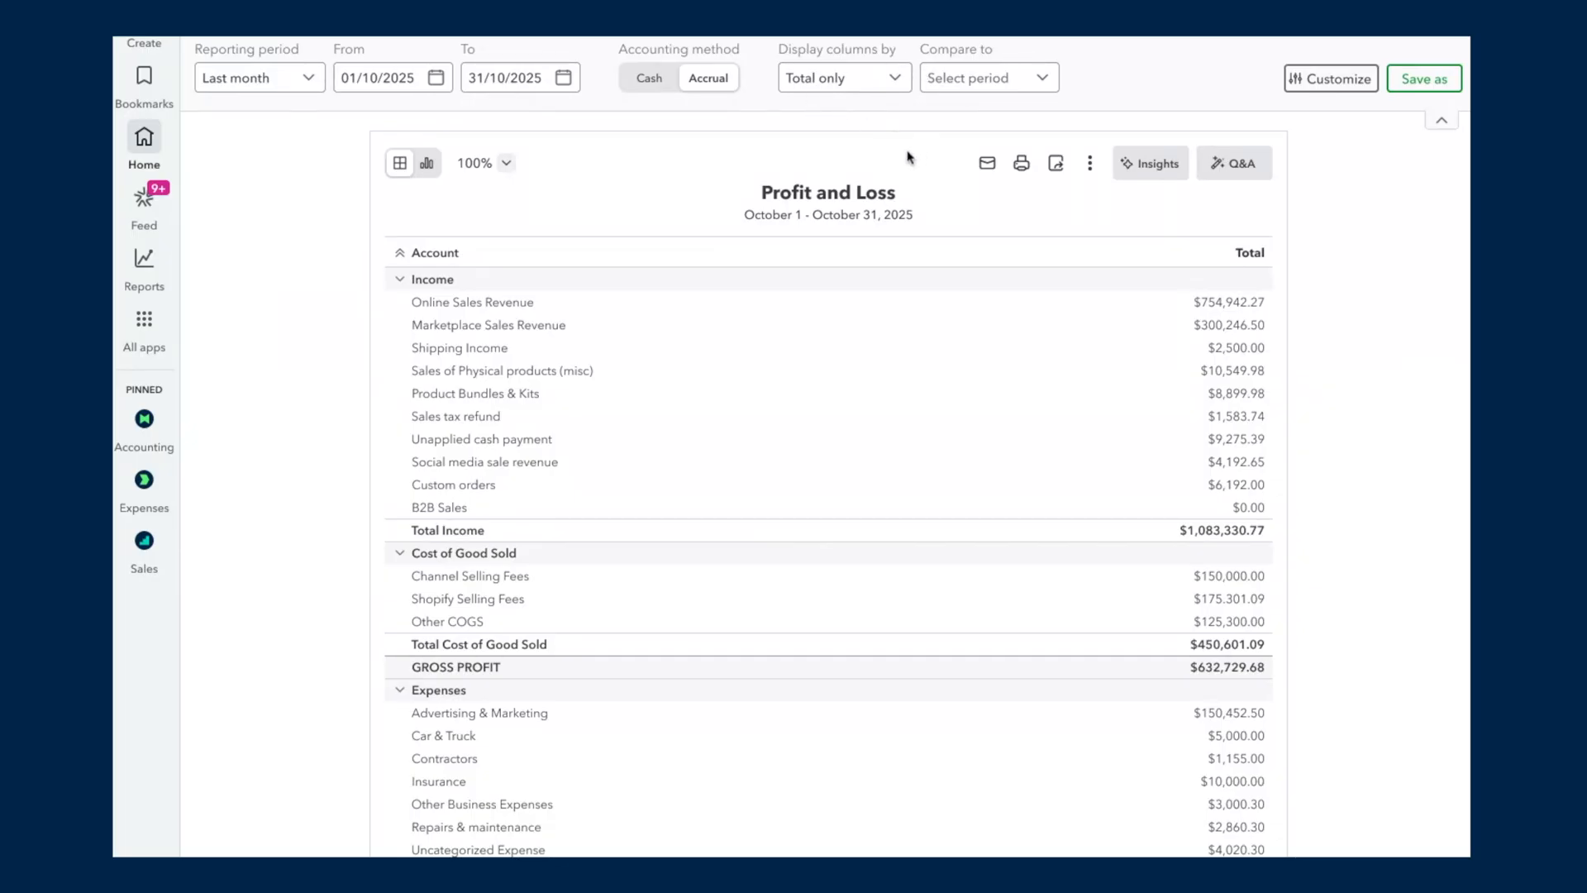
pyautogui.click(844, 78)
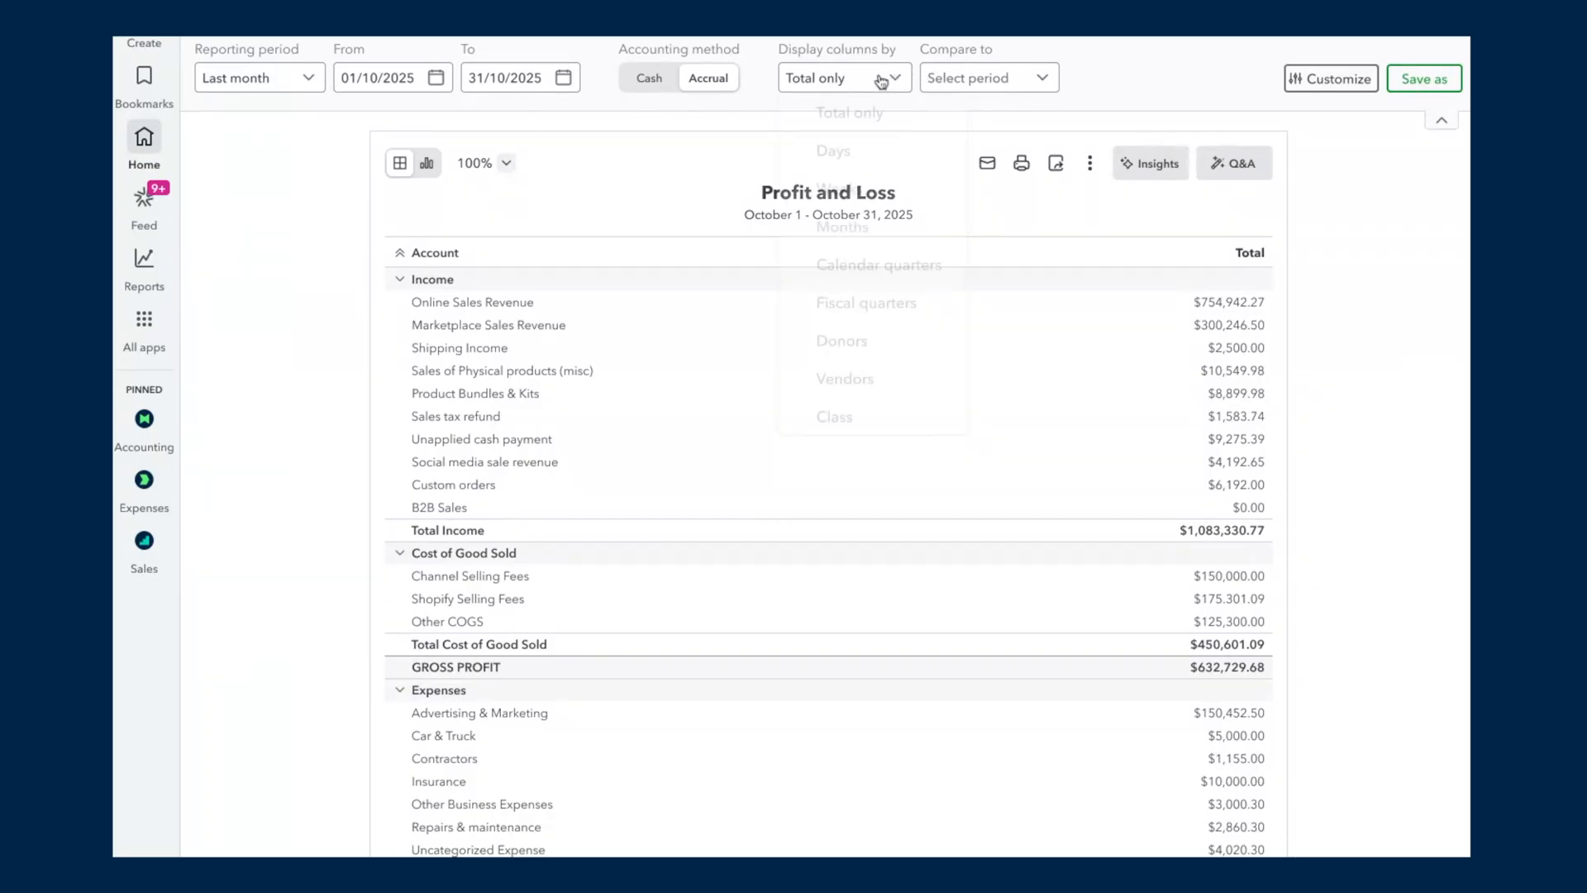
pyautogui.click(841, 78)
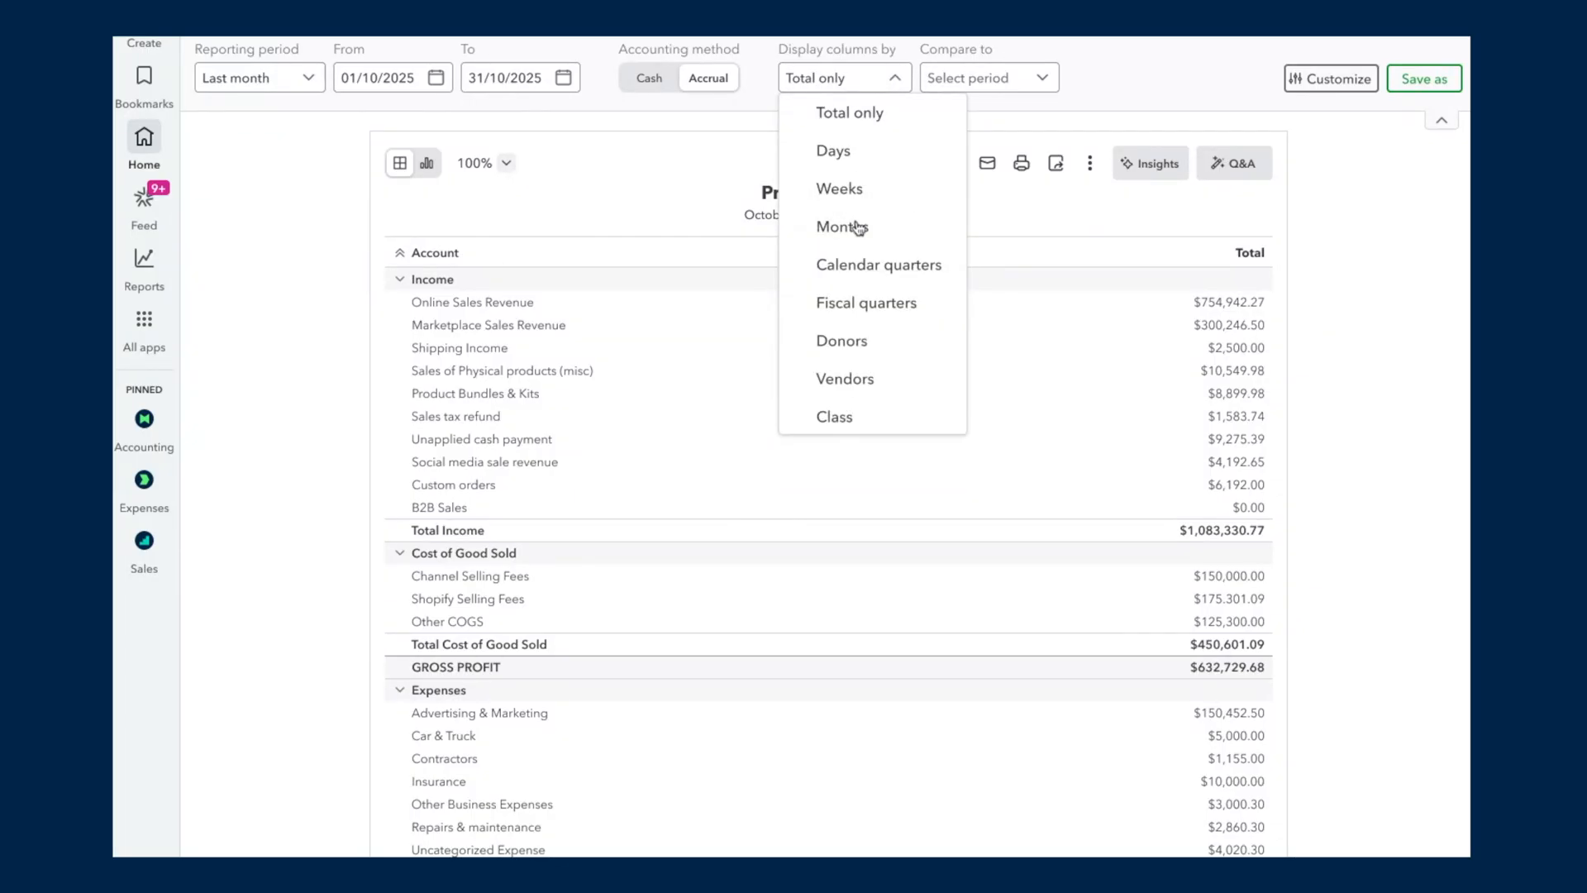
pyautogui.click(842, 227)
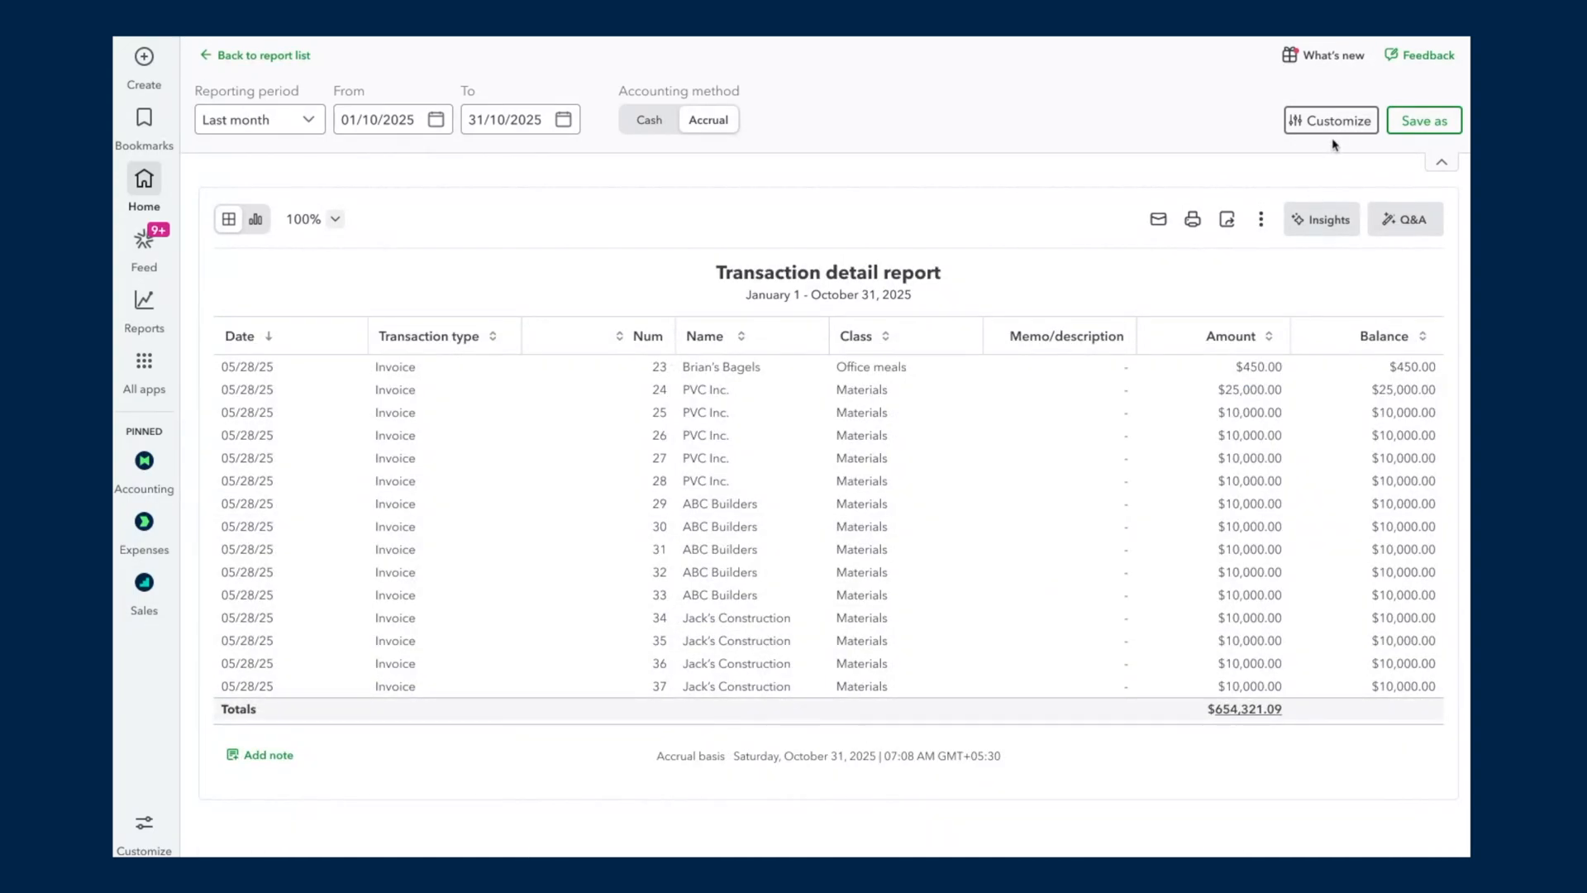
# Step: Group the Transaction detail report by Product/Service from the Customize panel
pyautogui.click(1330, 121)
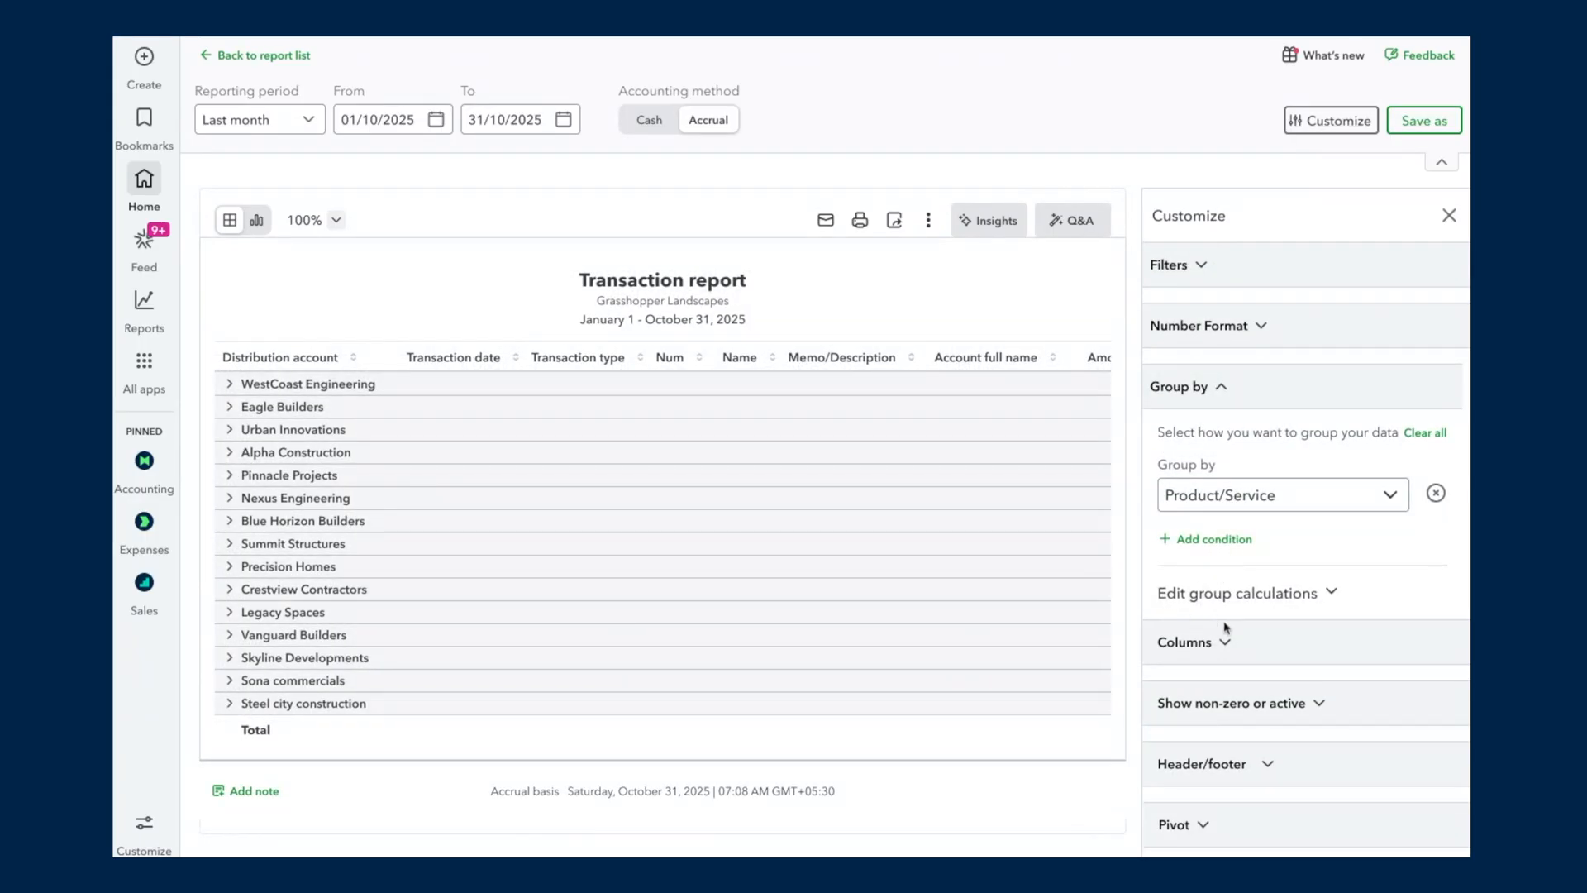
pyautogui.click(1174, 823)
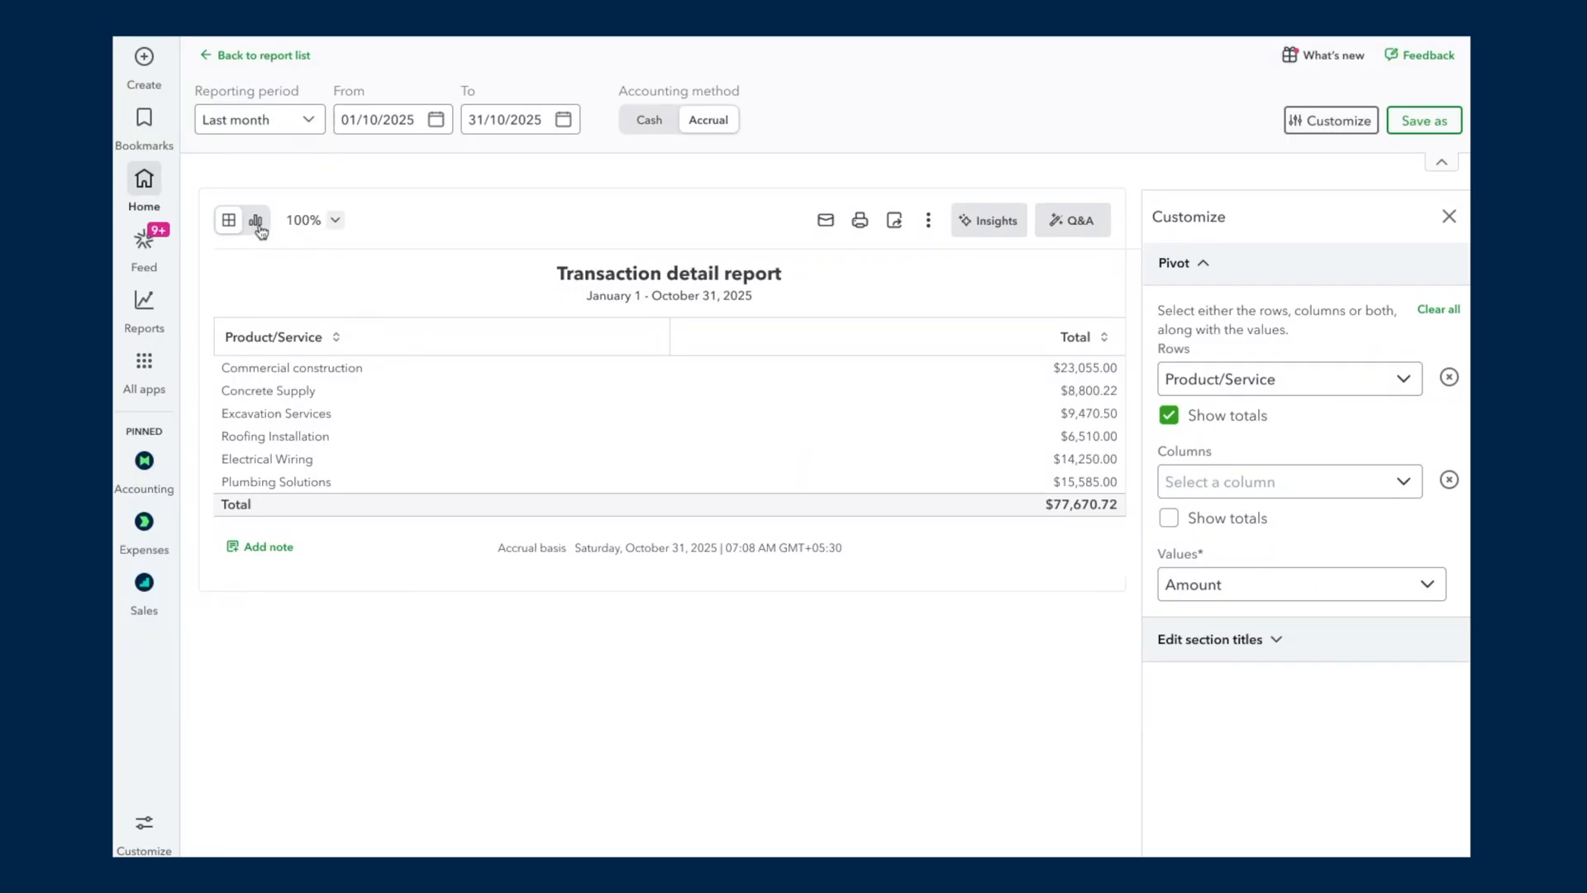
# Step: Show the Product/Service pivot as a bar chart
pyautogui.click(255, 220)
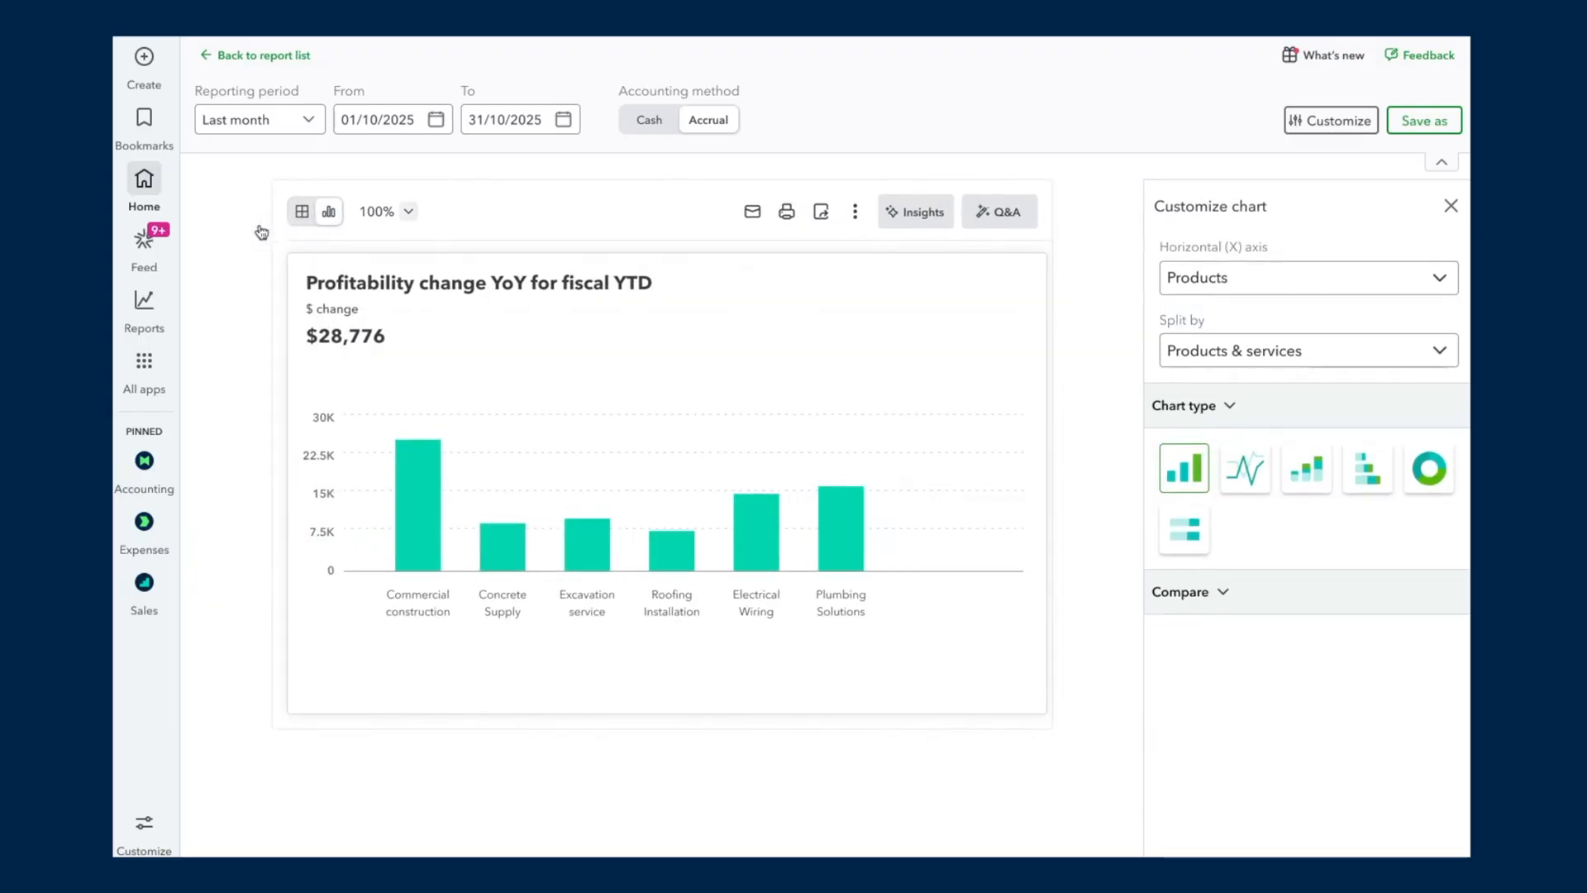